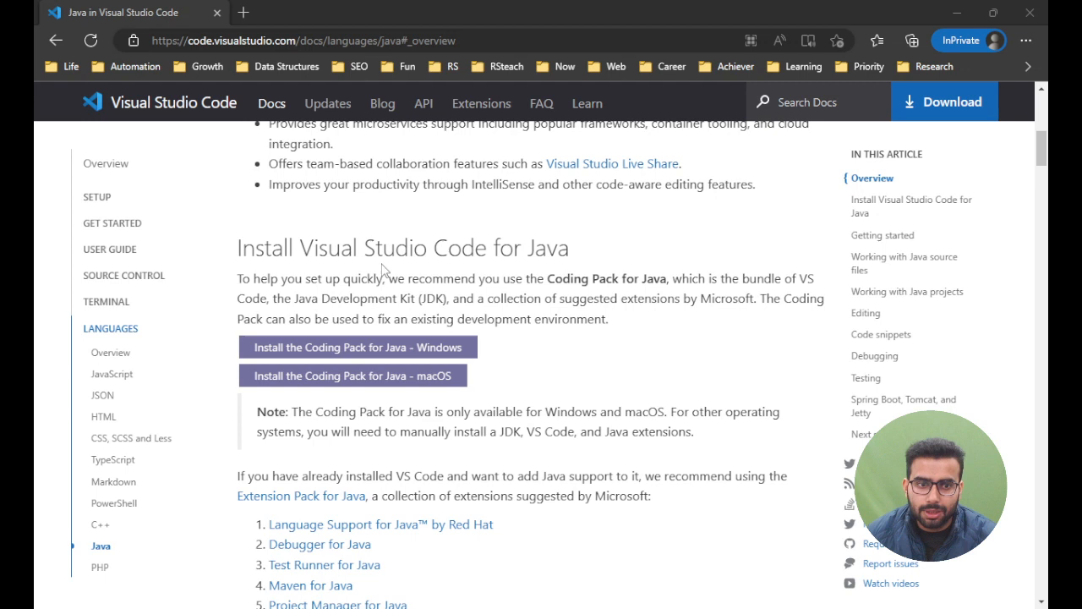
pyautogui.moveTo(592, 255)
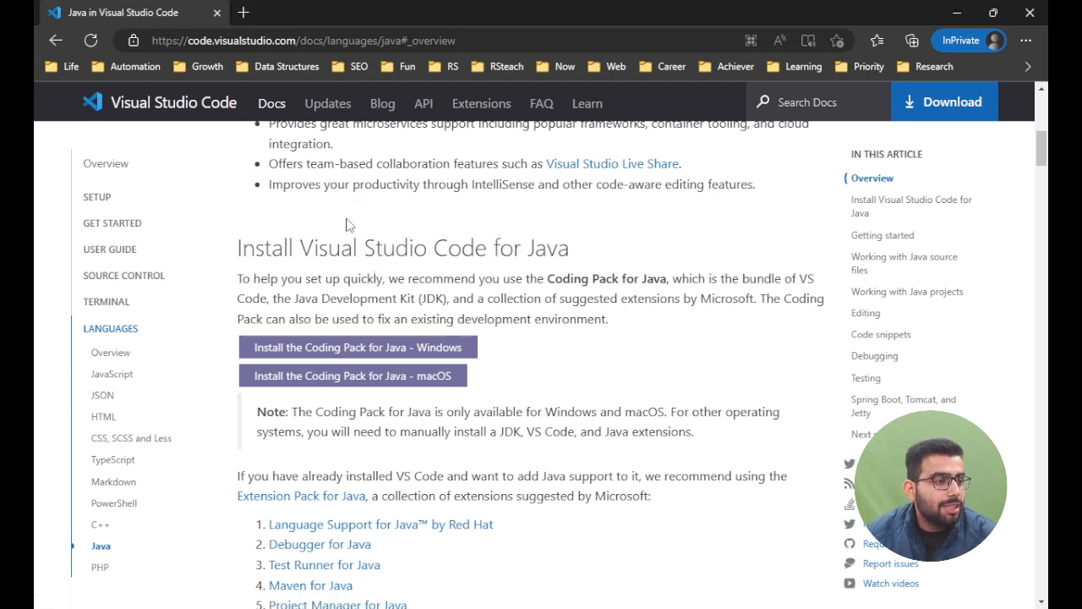
pyautogui.moveTo(354, 88)
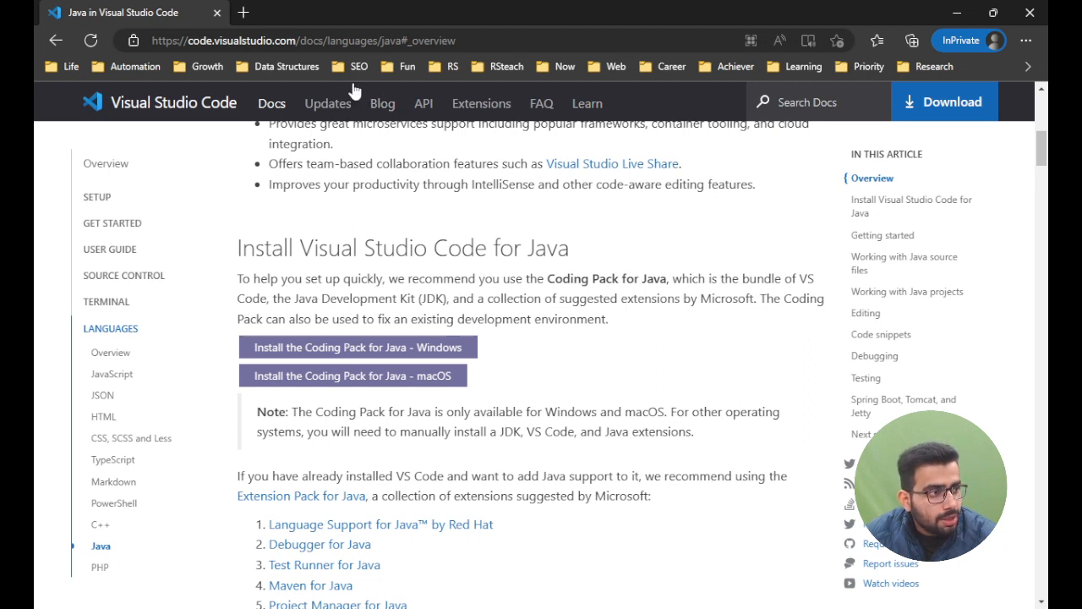
pyautogui.moveTo(368, 227)
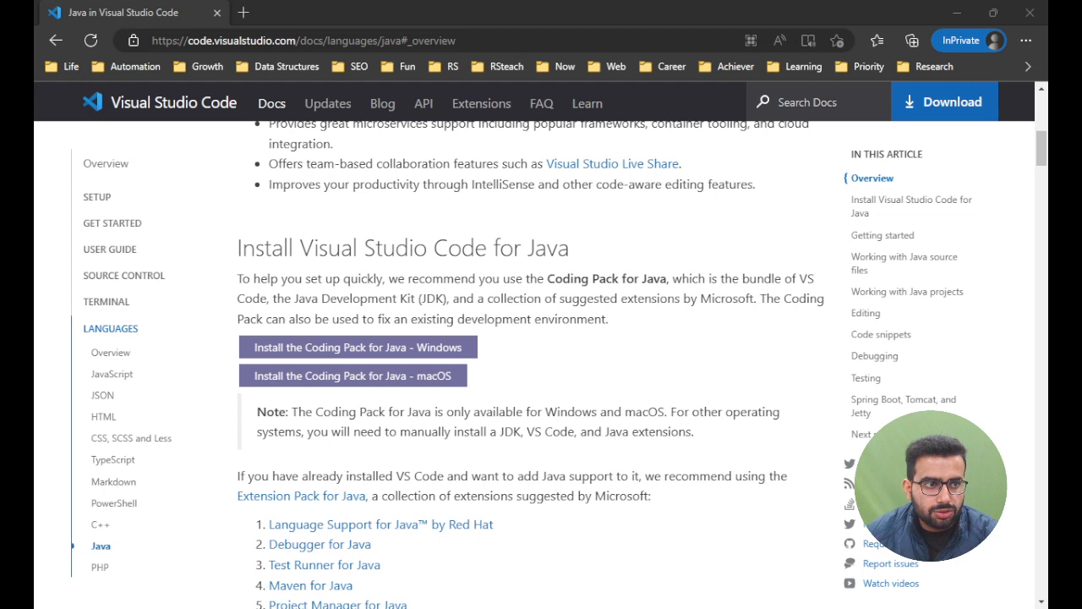
# Launch the Coding Pack for Java setup, accept the license and continue to the component check
pyautogui.click(355, 347)
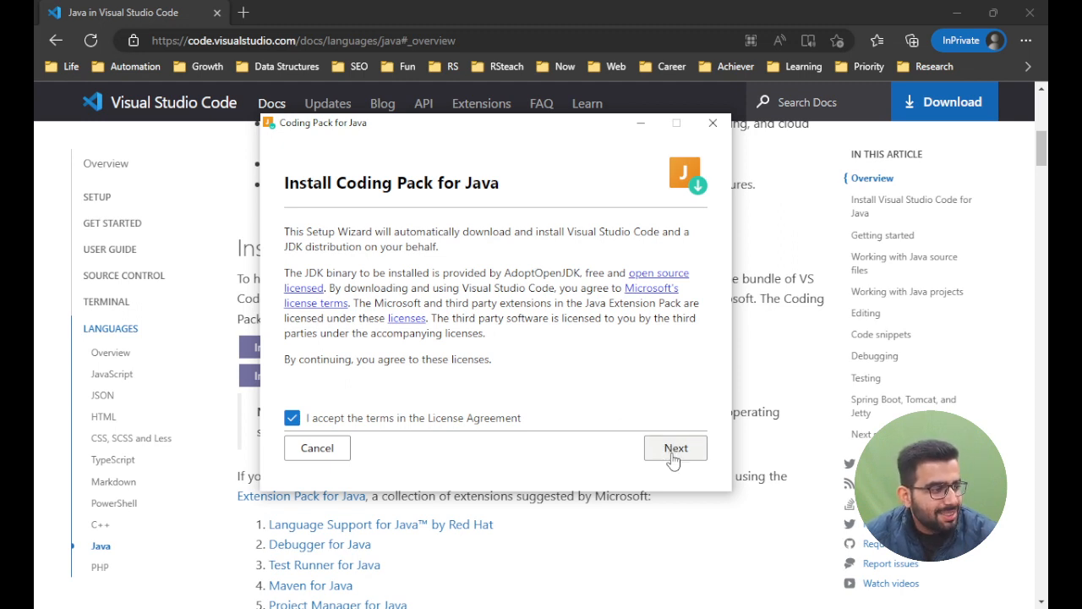
pyautogui.click(675, 446)
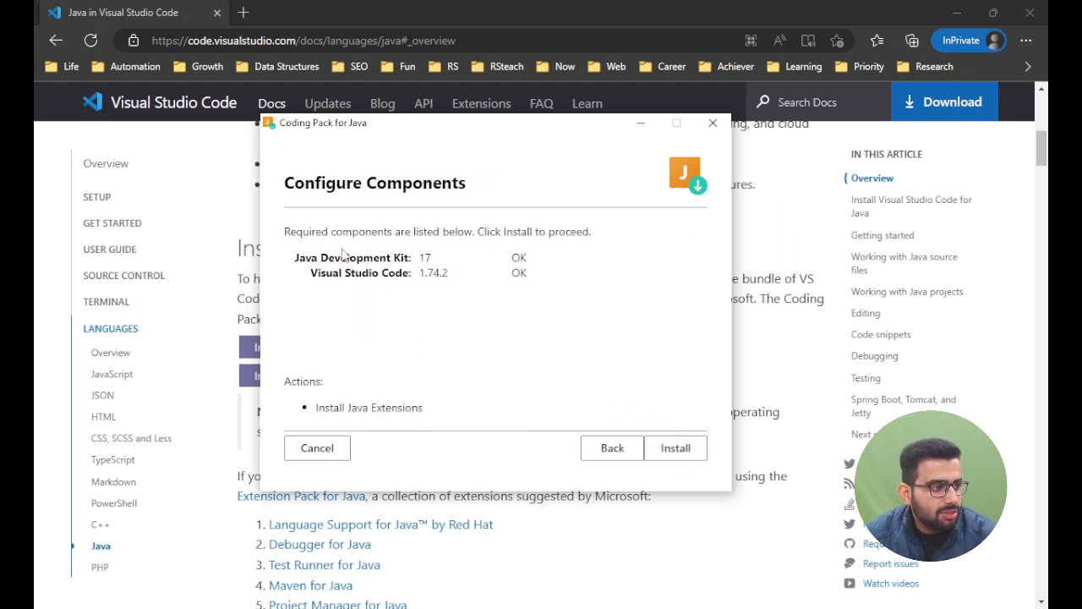
pyautogui.moveTo(477, 362)
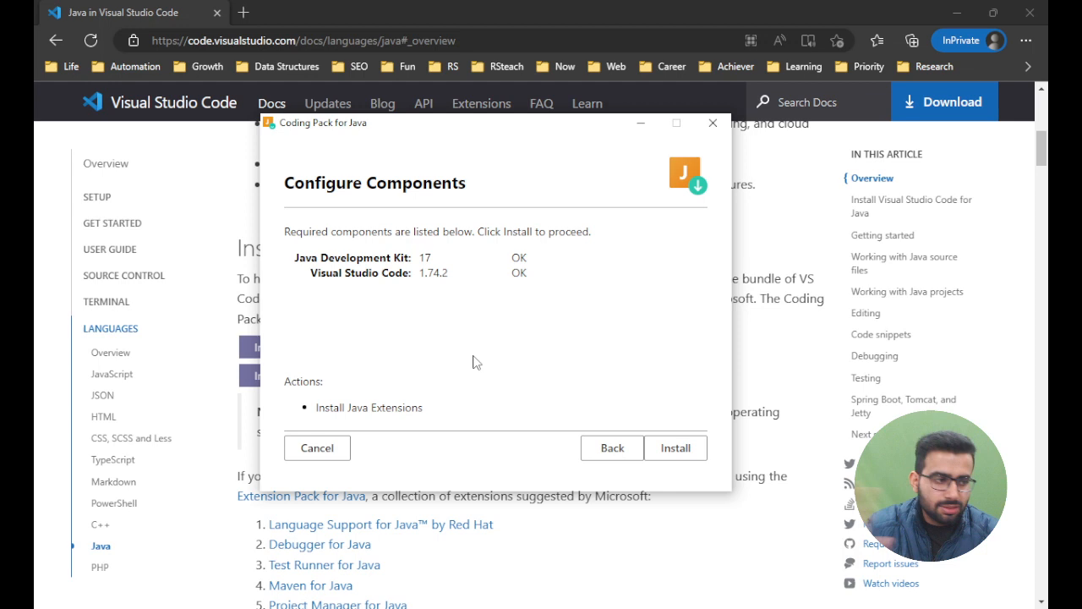
pyautogui.moveTo(369, 274)
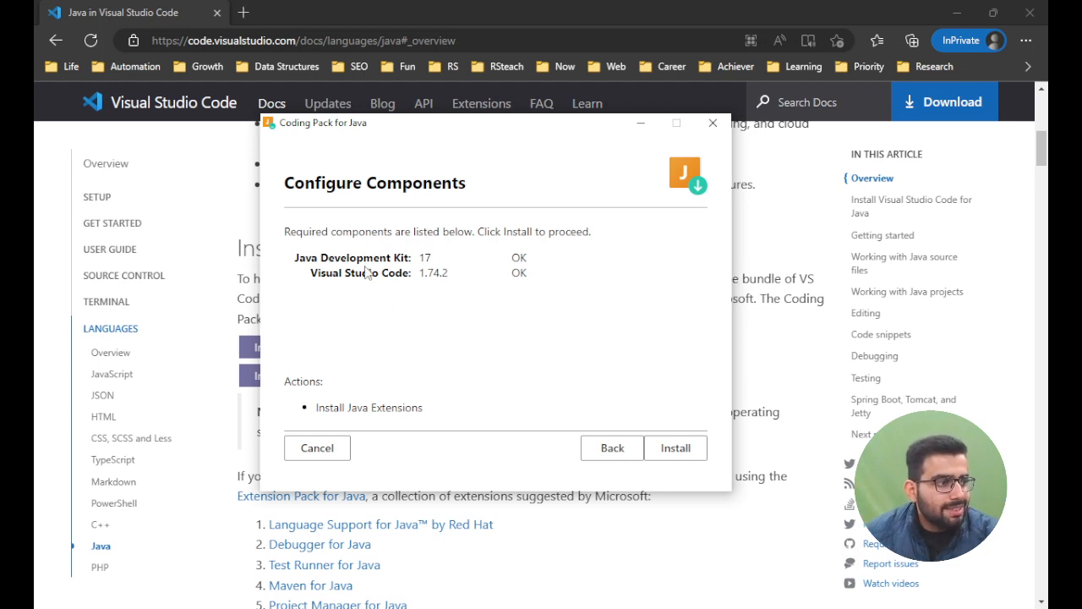
pyautogui.moveTo(314, 411)
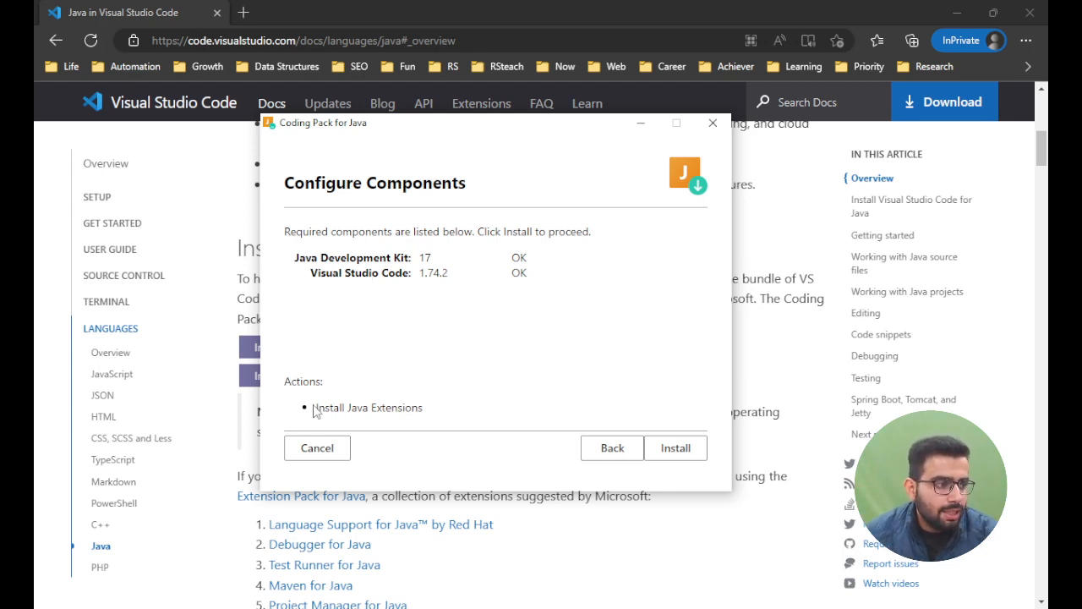
pyautogui.moveTo(440, 374)
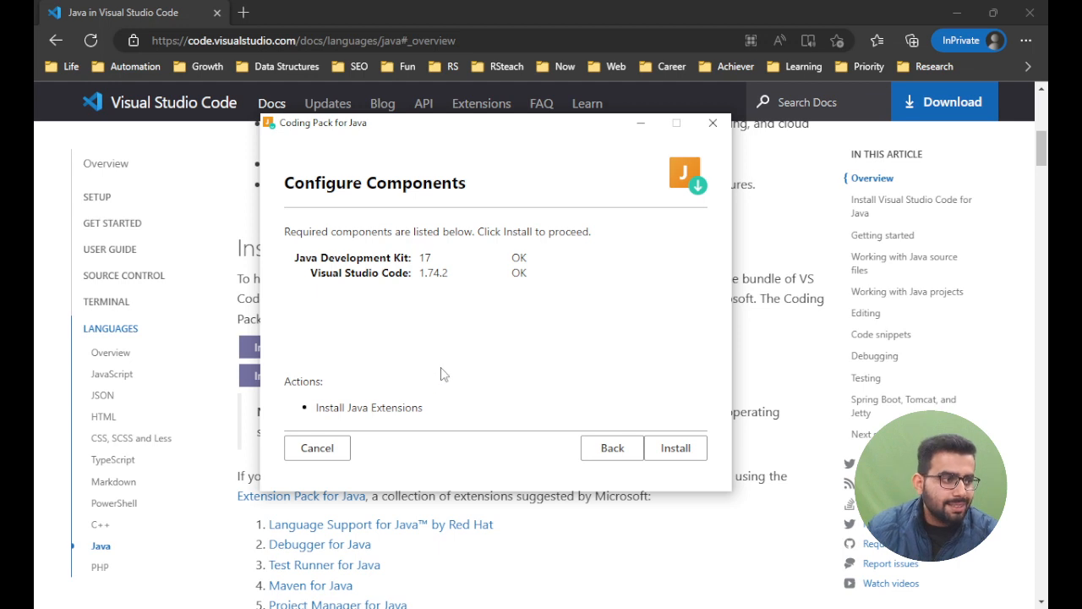
pyautogui.moveTo(544, 395)
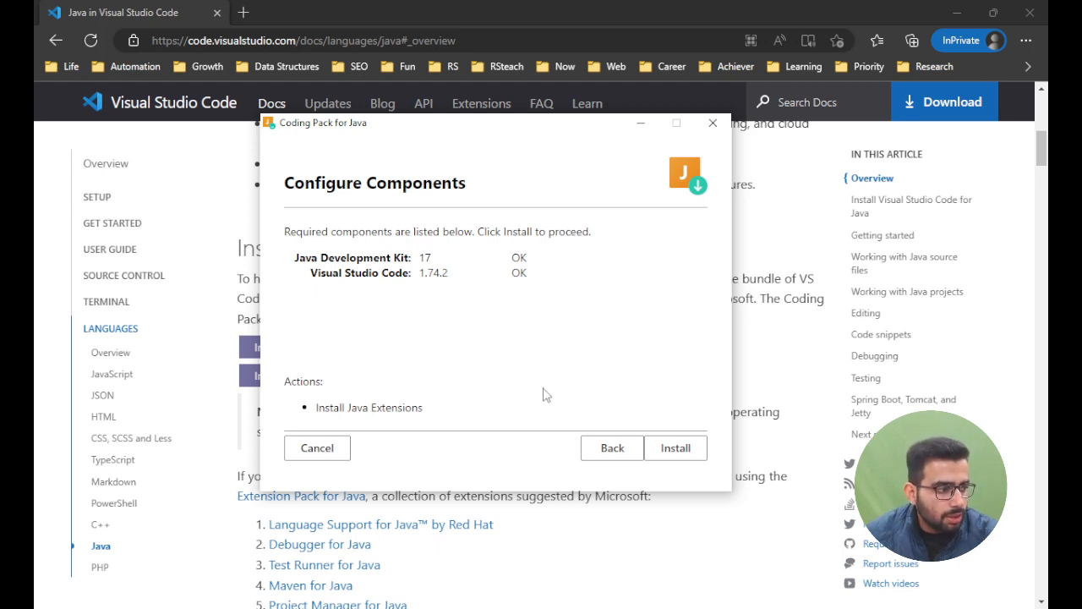
pyautogui.moveTo(677, 299)
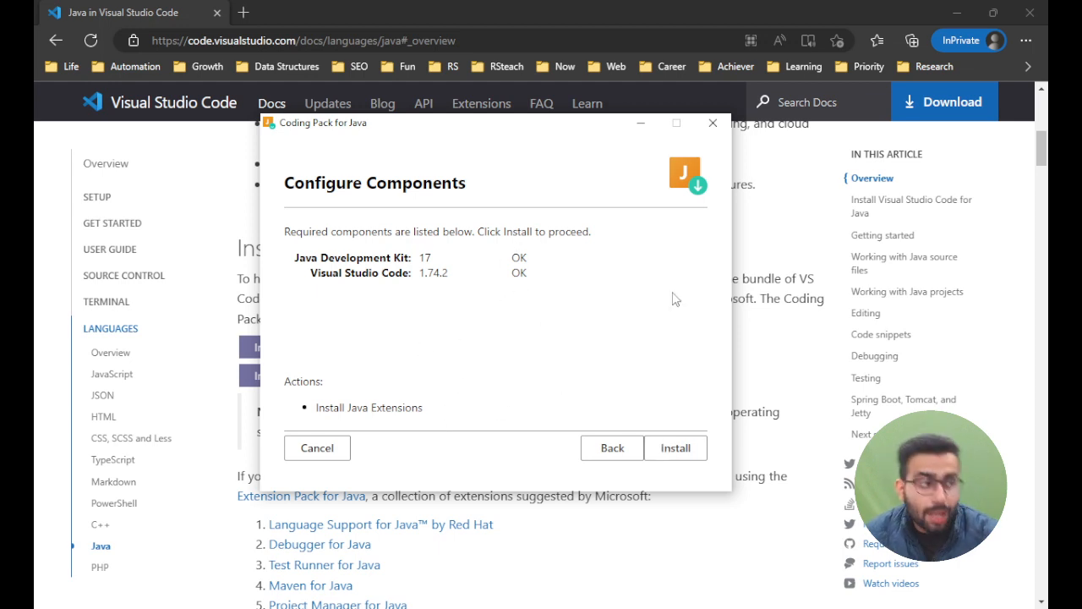
pyautogui.moveTo(714, 123)
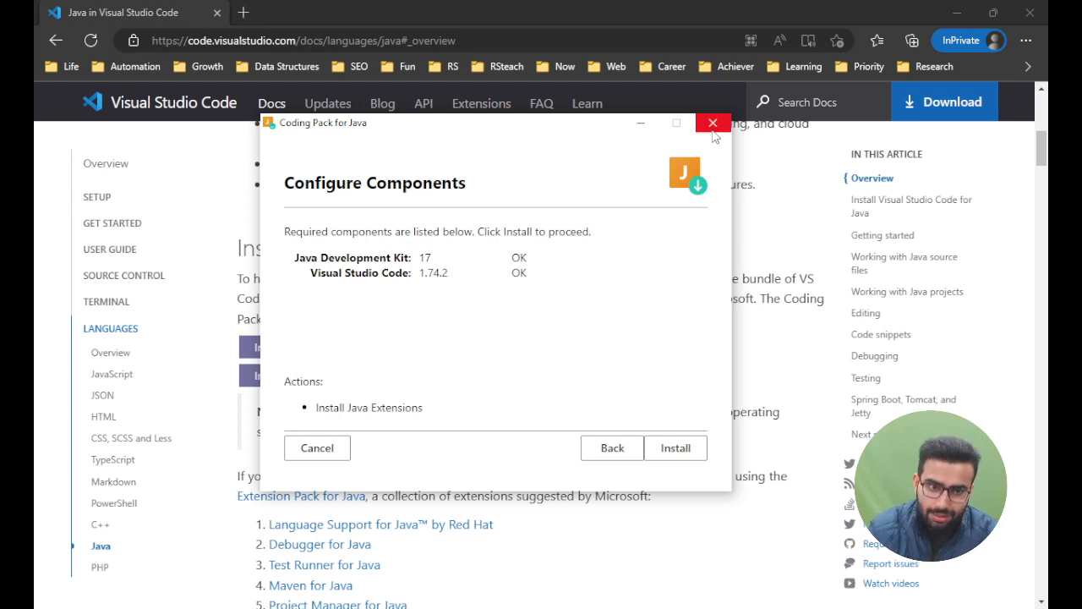
pyautogui.moveTo(714, 123)
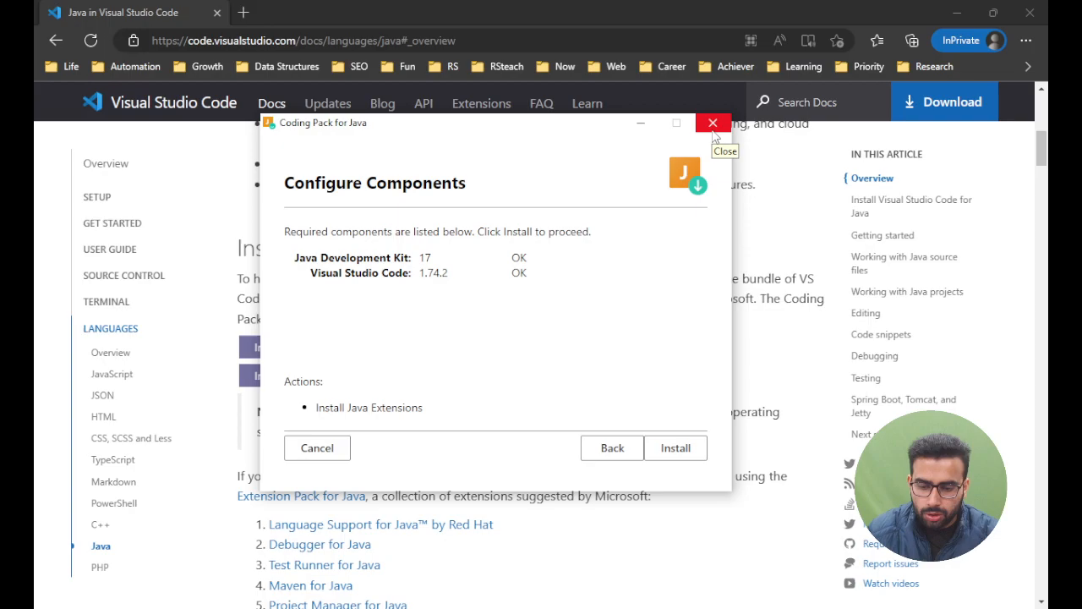
# Quit the installer since JDK 17 and VS Code are already installed, then show the Explorer panel
pyautogui.click(714, 122)
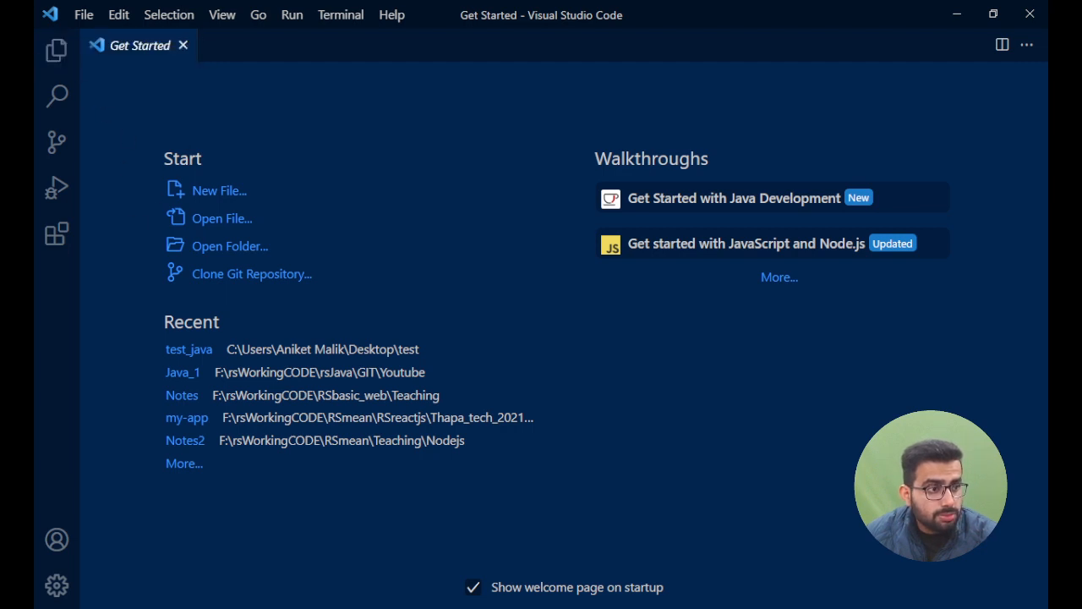
pyautogui.moveTo(58, 51)
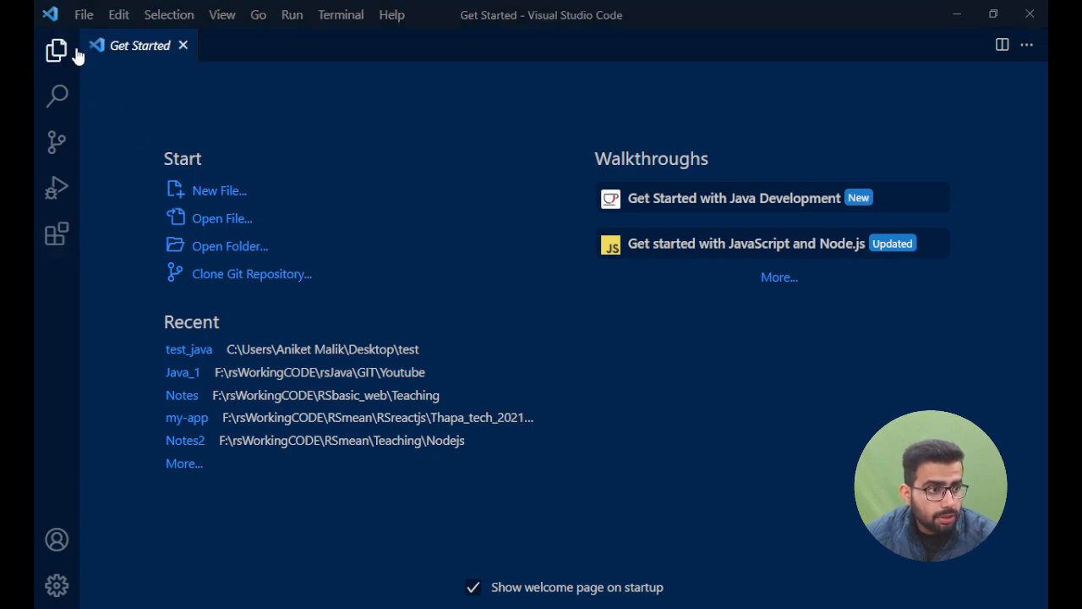
pyautogui.moveTo(85, 88)
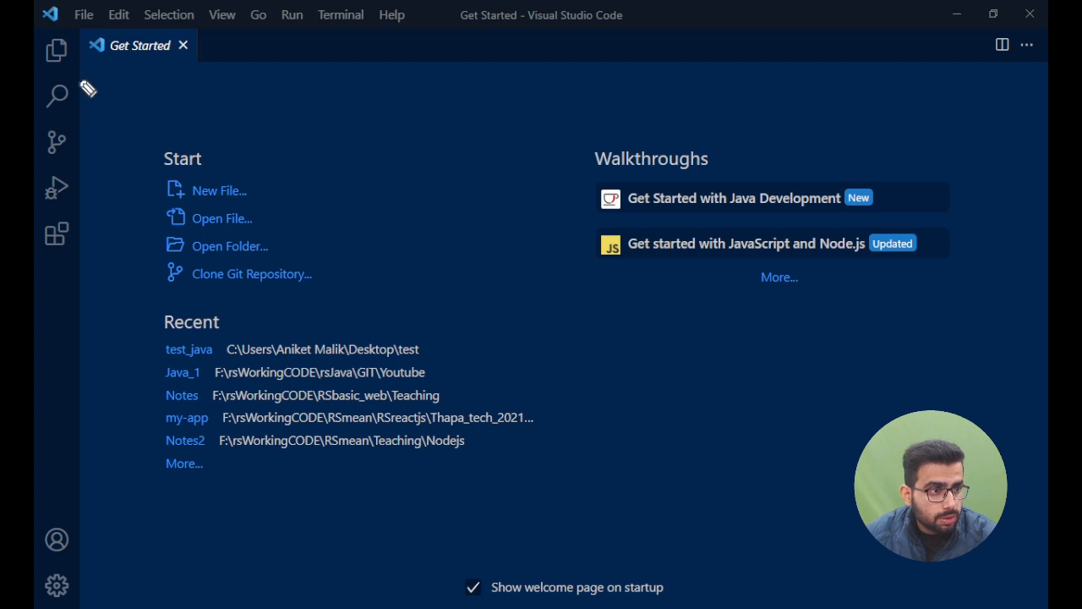
pyautogui.moveTo(57, 51)
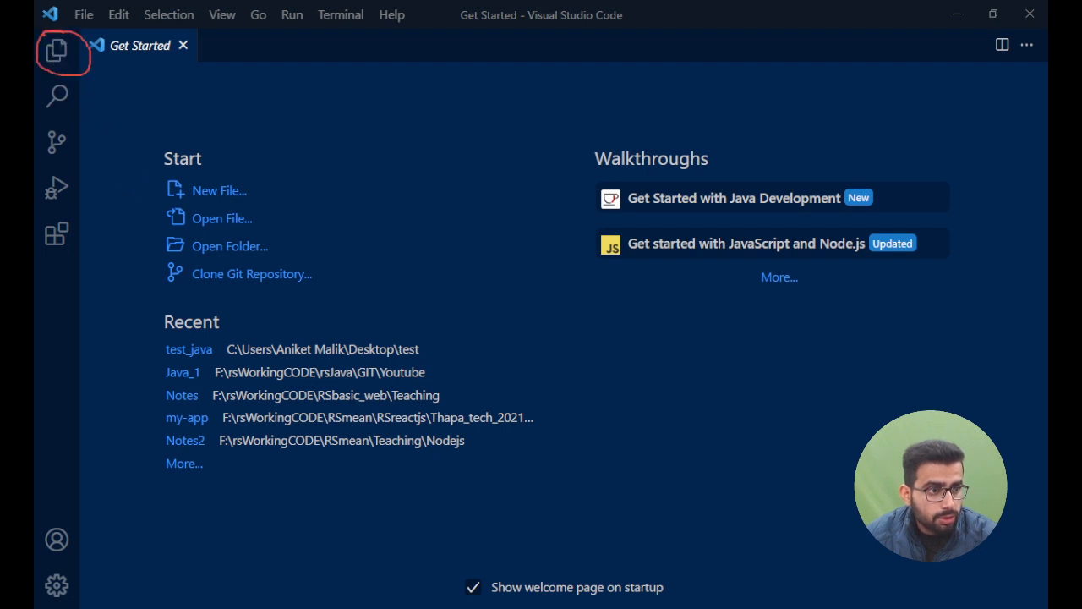
pyautogui.click(57, 51)
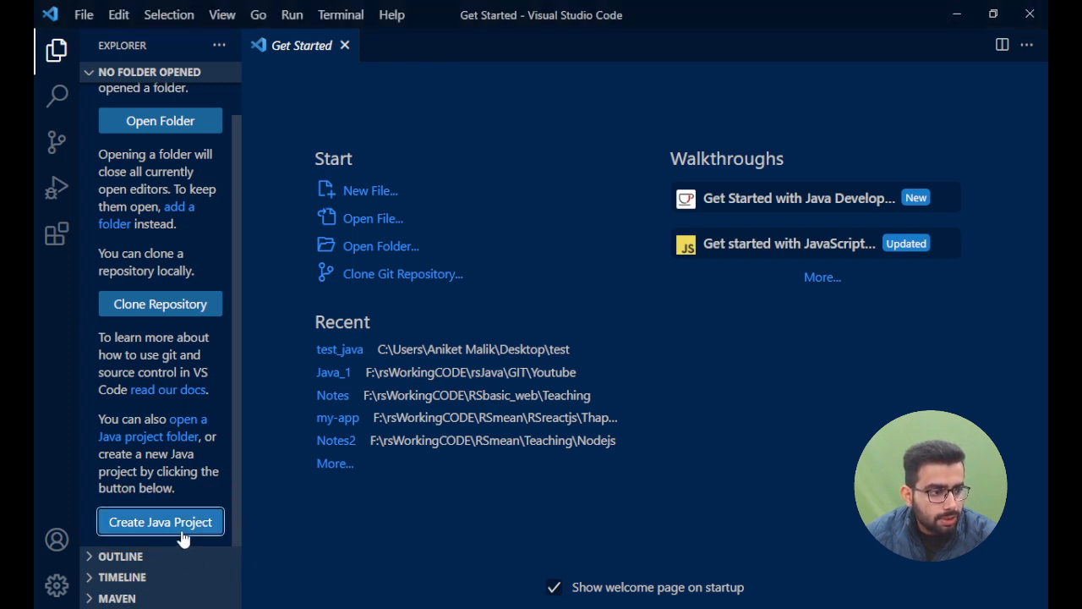
# Begin creating a new Java project without build tools from the Explorer
pyautogui.click(159, 521)
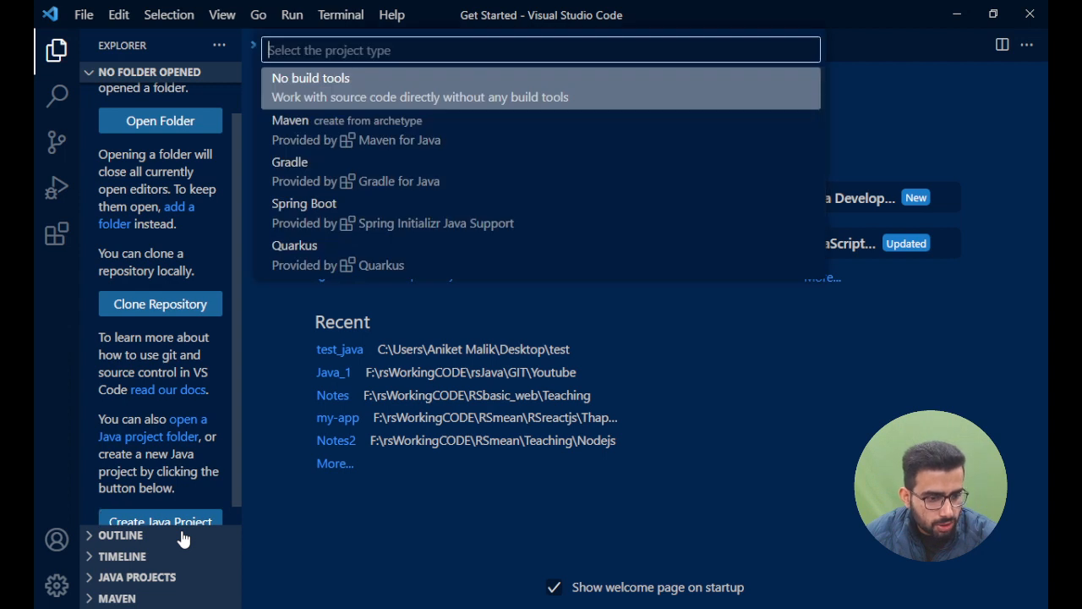
pyautogui.moveTo(392, 213)
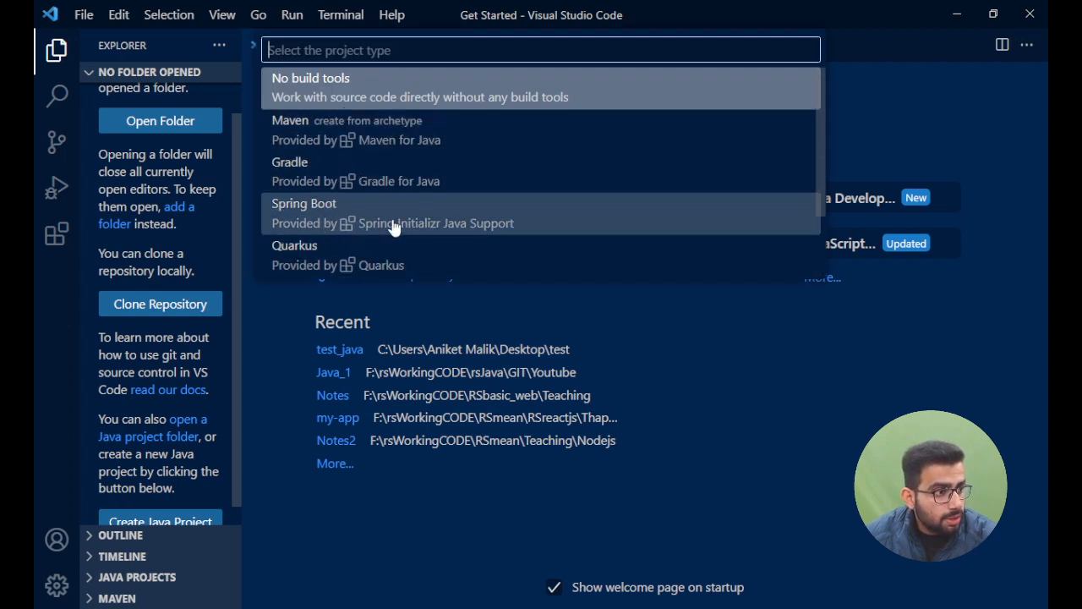
pyautogui.moveTo(355, 218)
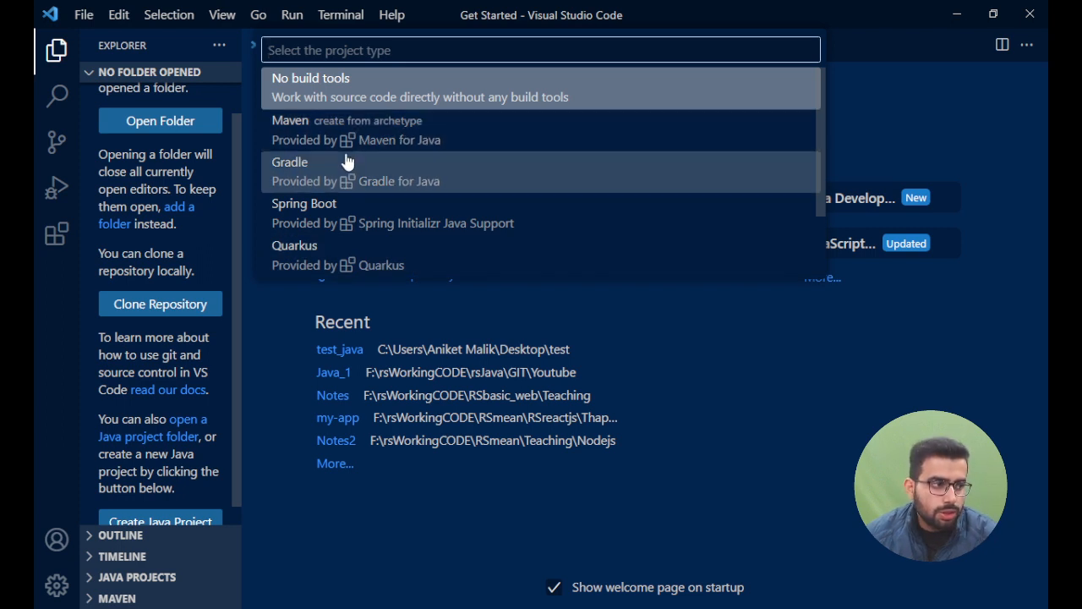
pyautogui.moveTo(369, 135)
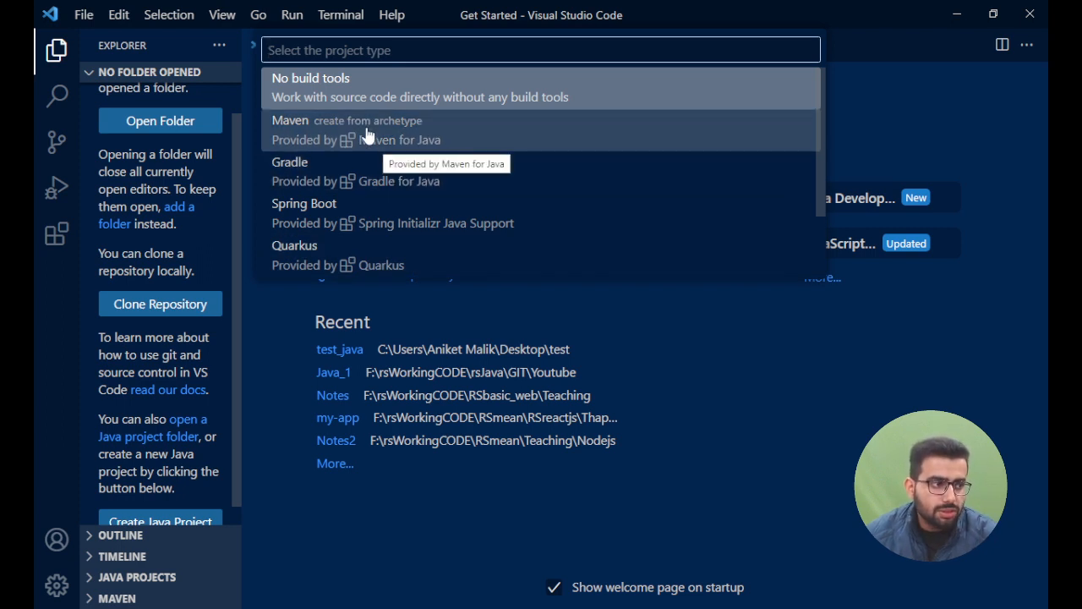
pyautogui.moveTo(347, 88)
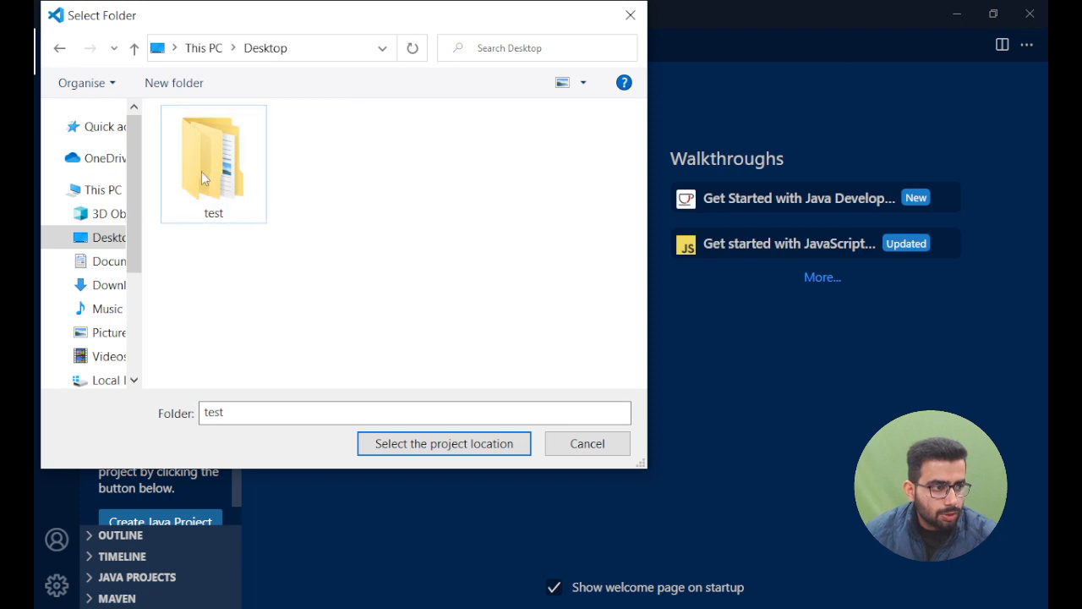
pyautogui.moveTo(284, 152)
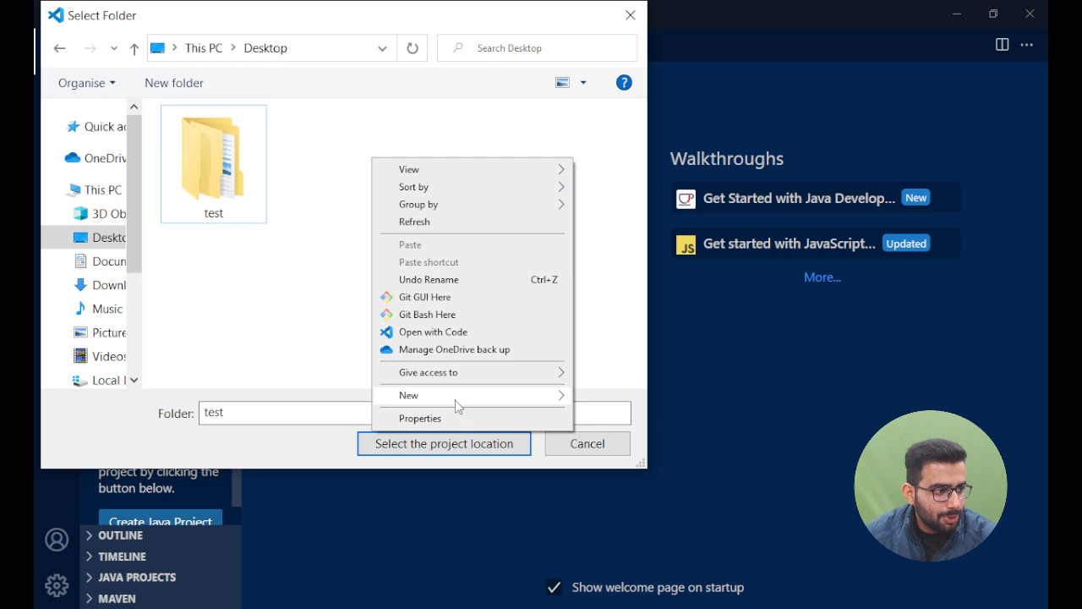
# Create a test2 folder on the Desktop and select it as the project location
pyautogui.click(409, 396)
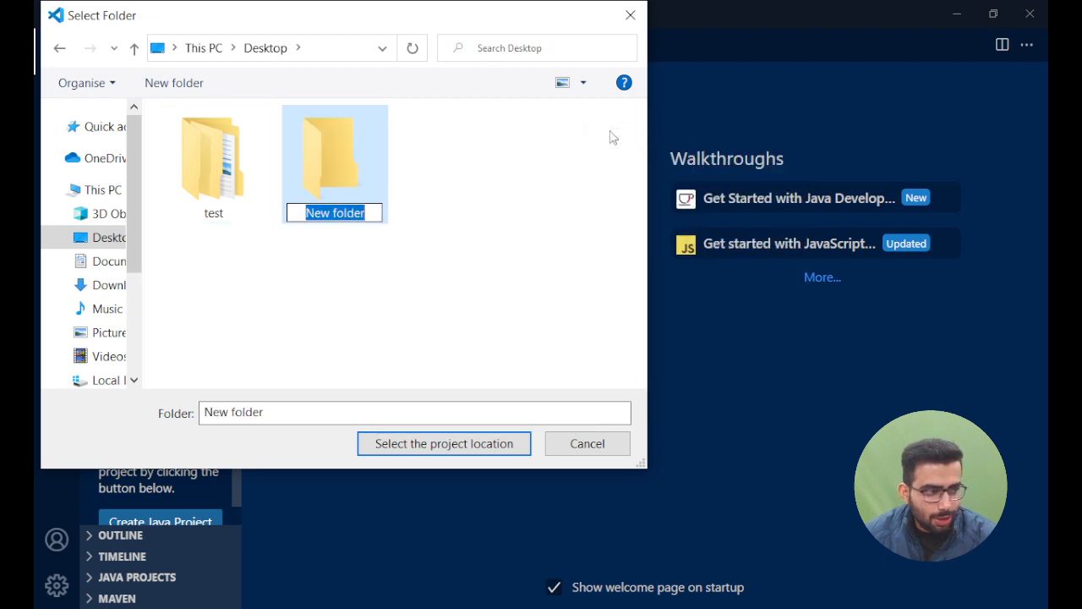
pyautogui.write('test2')
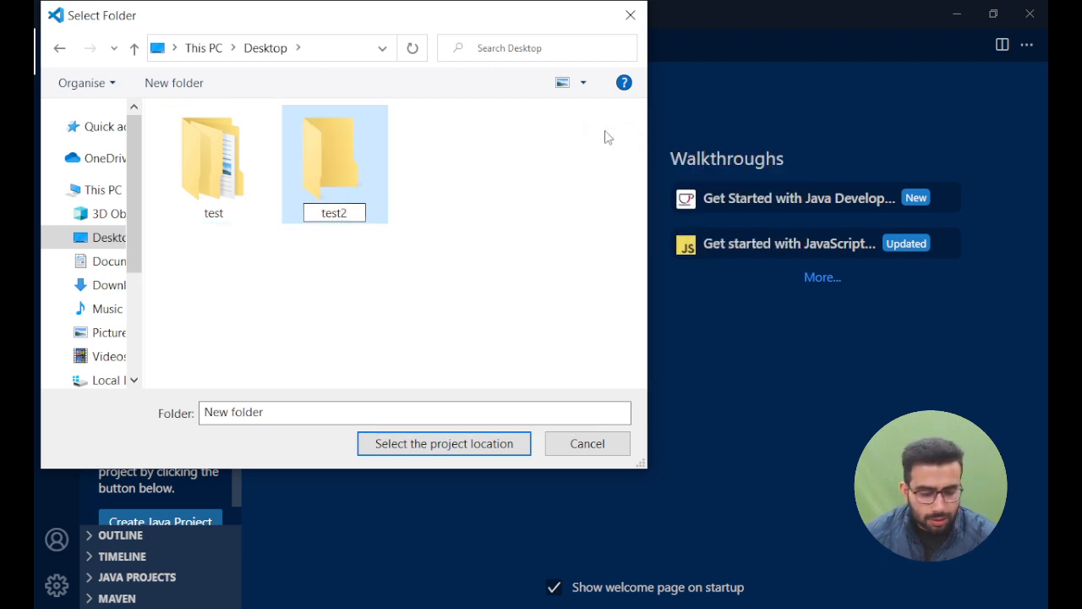
pyautogui.click(335, 161)
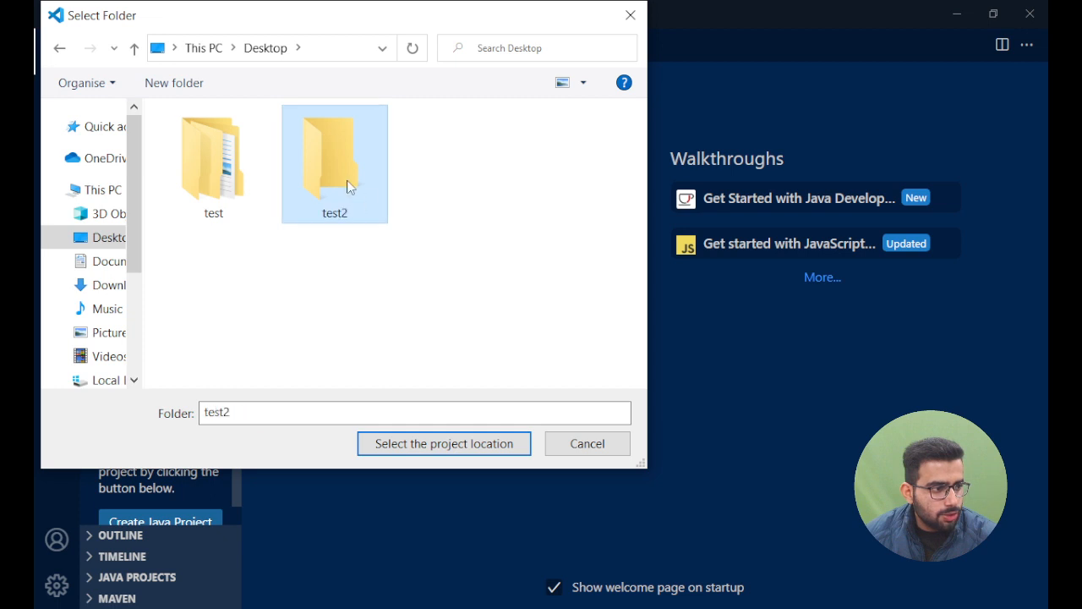
pyautogui.doubleClick(335, 161)
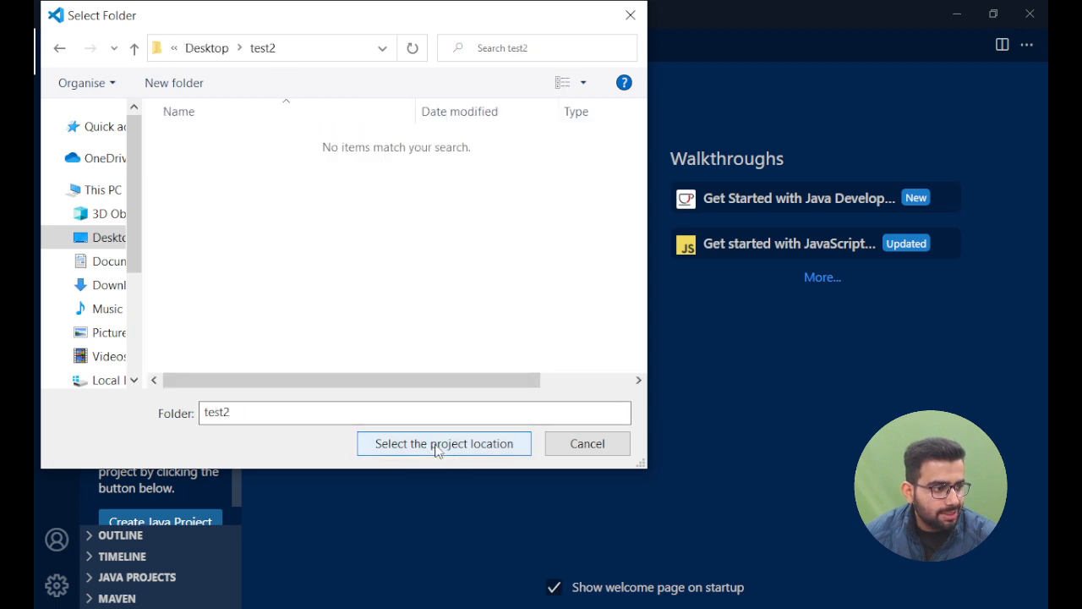
pyautogui.click(443, 443)
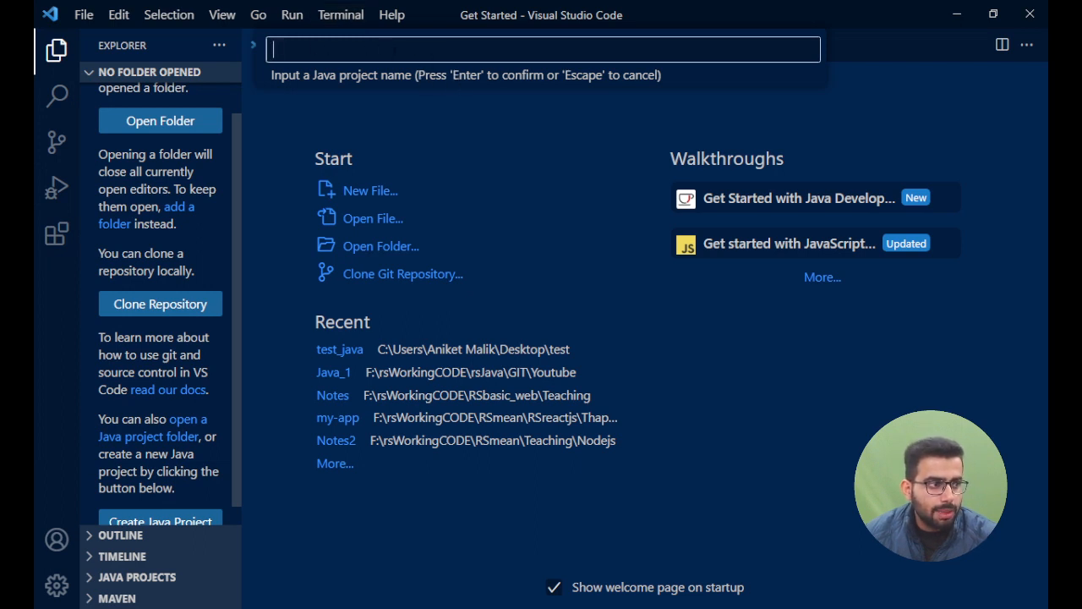
# Name the project test_java2, open it and expand src to reveal App.java
pyautogui.write('test')
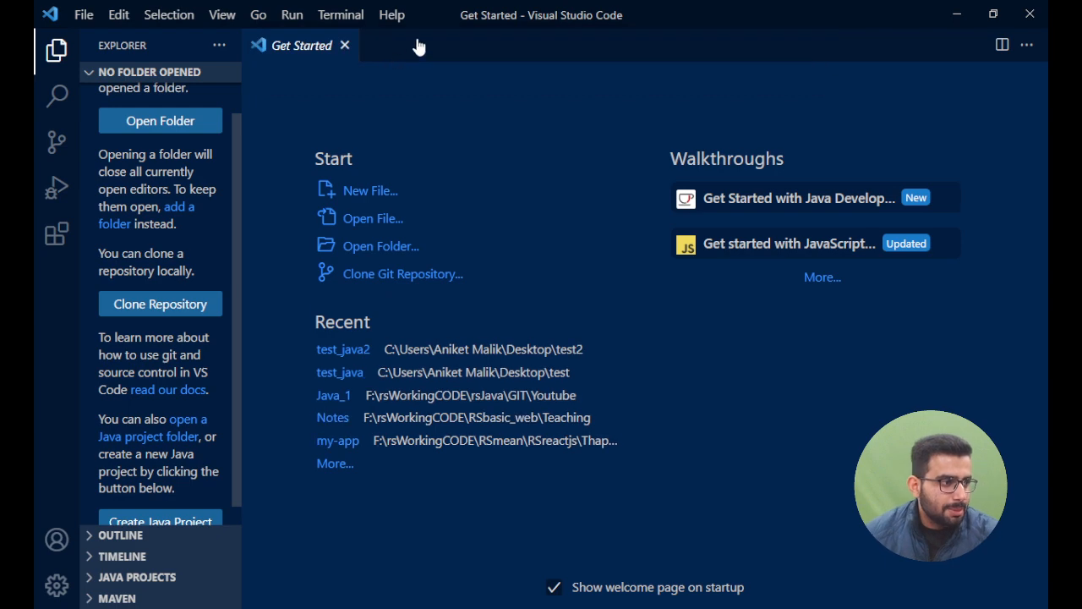
pyautogui.click(343, 348)
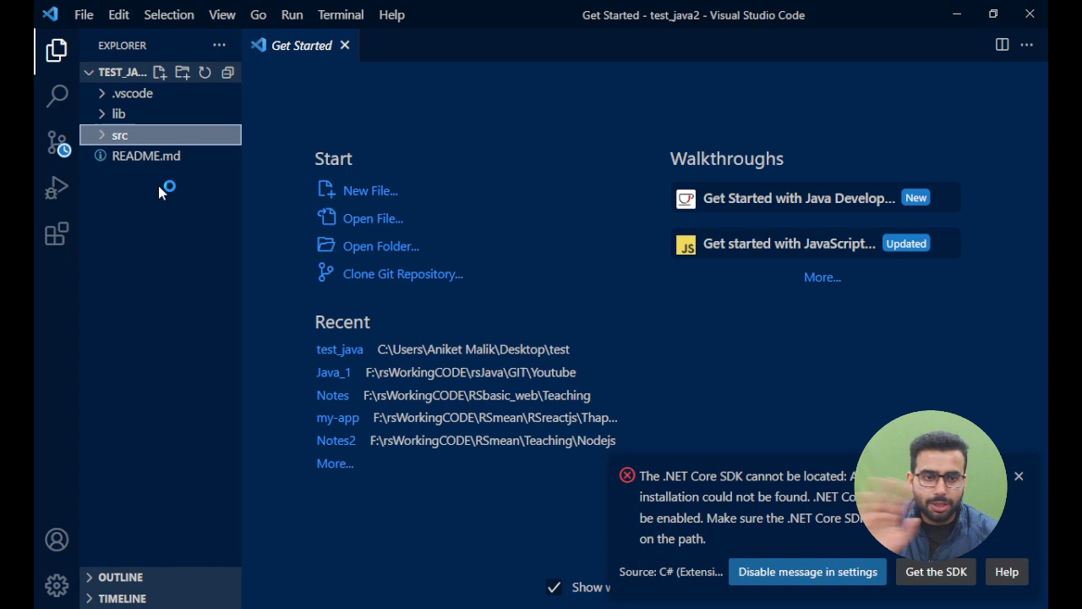
pyautogui.click(1018, 475)
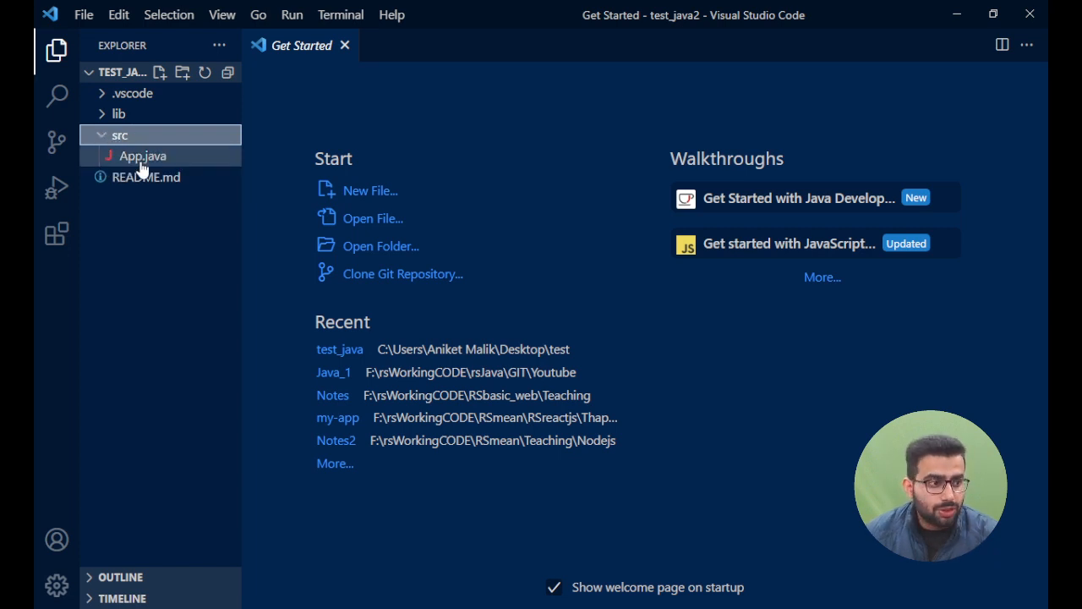
# Open App.java in the editor showing the generated Hello, World! main method
pyautogui.doubleClick(142, 155)
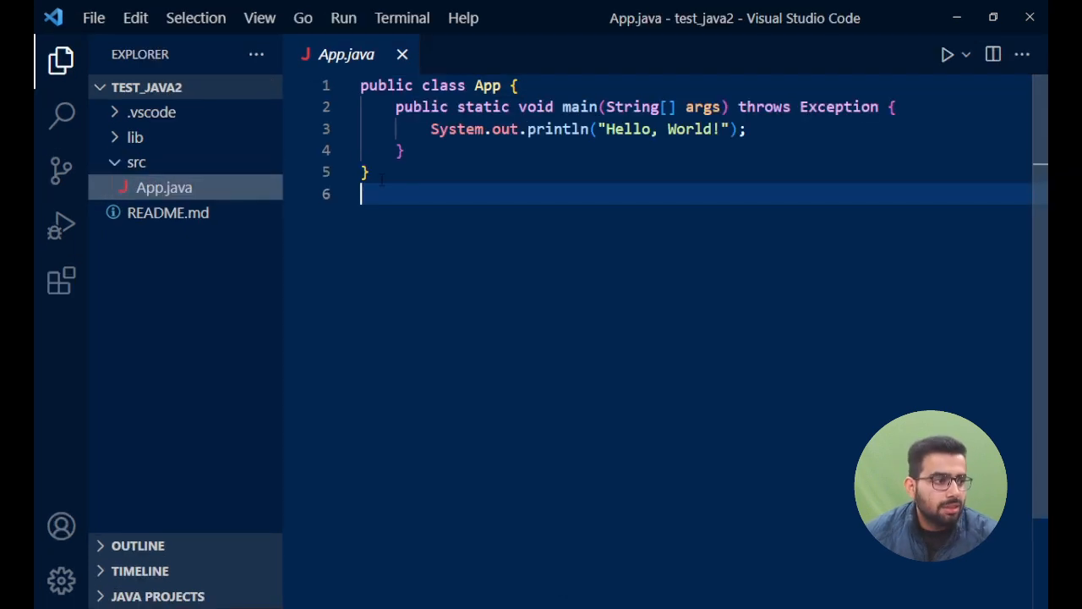
pyautogui.click(164, 186)
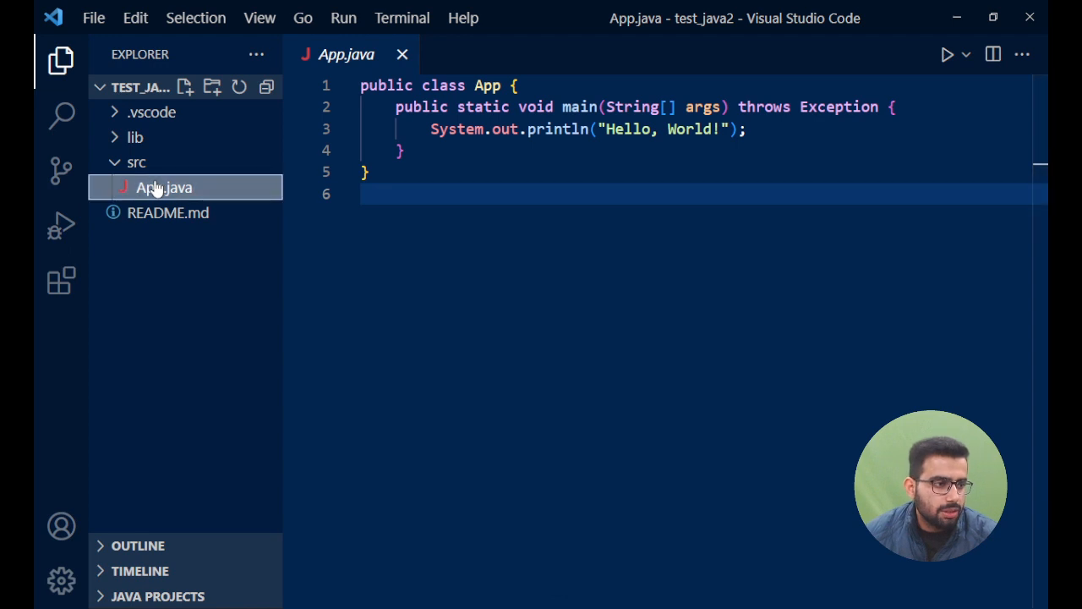
pyautogui.press('F2')
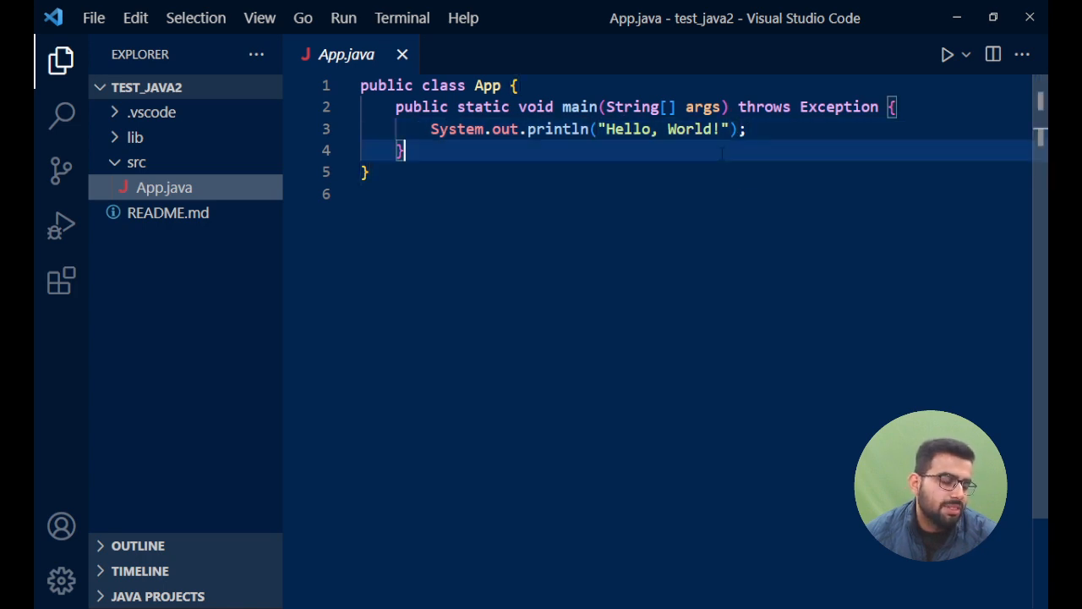
pyautogui.moveTo(947, 54)
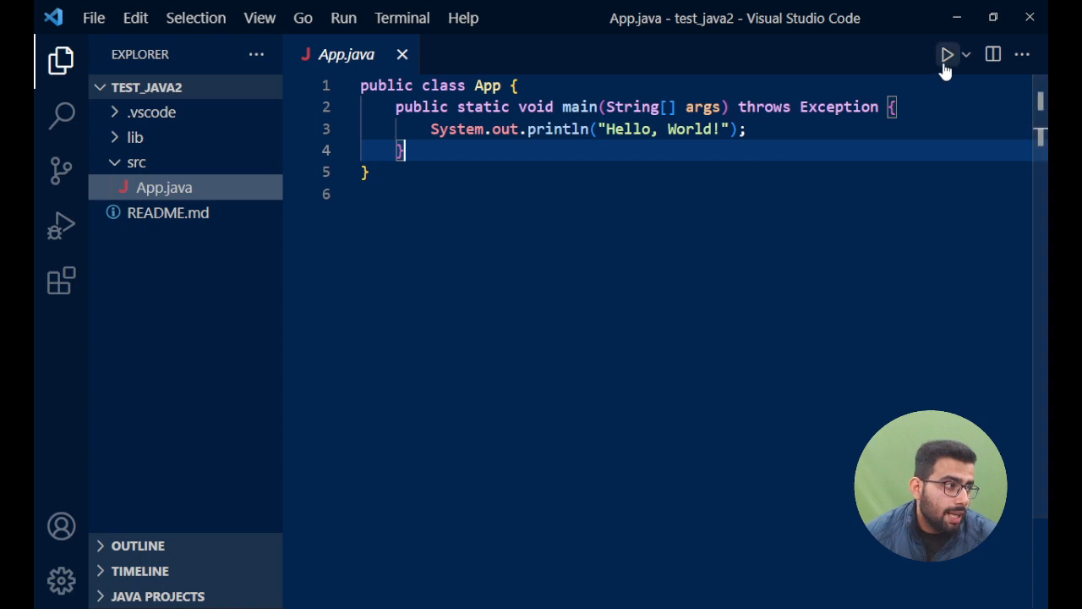
pyautogui.moveTo(947, 54)
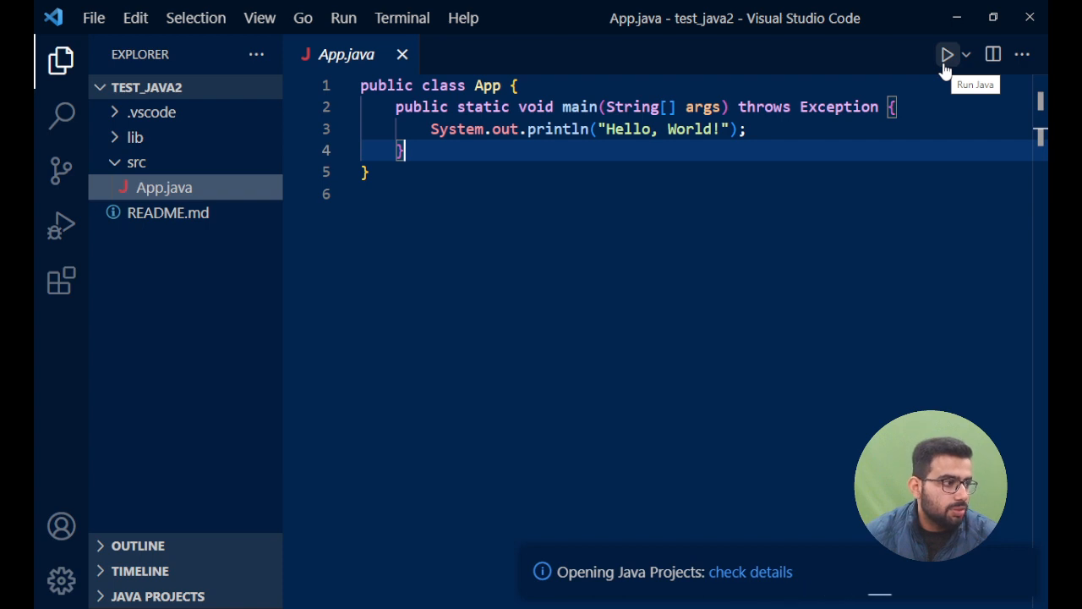
# Run App.java so the terminal prints Hello, World!
pyautogui.click(948, 54)
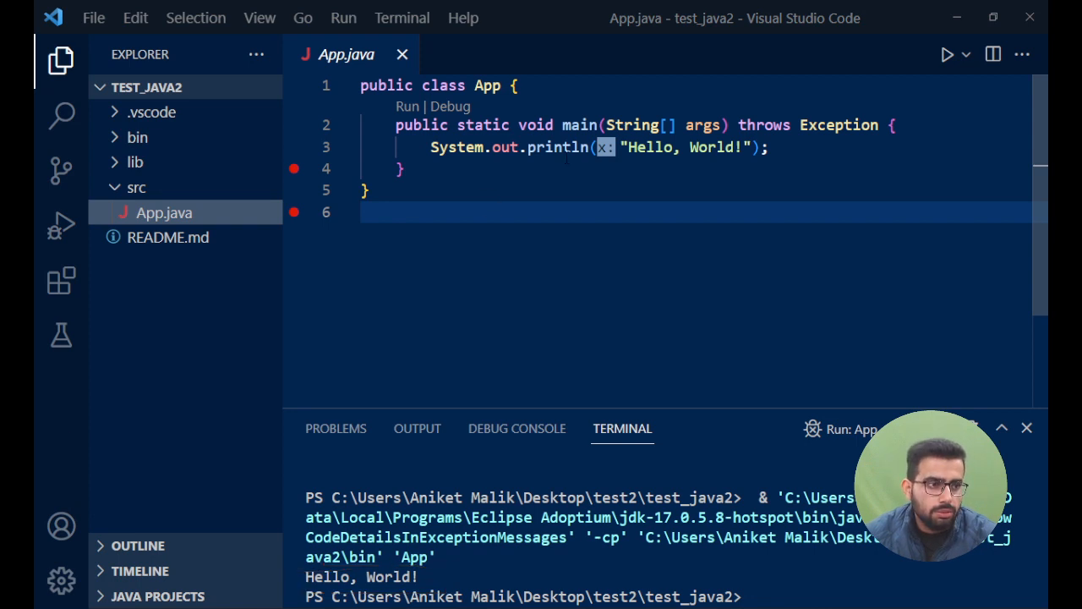
# Change World to Aniket in the println and rerun so the terminal prints Hello, Aniket!
pyautogui.doubleClick(711, 147)
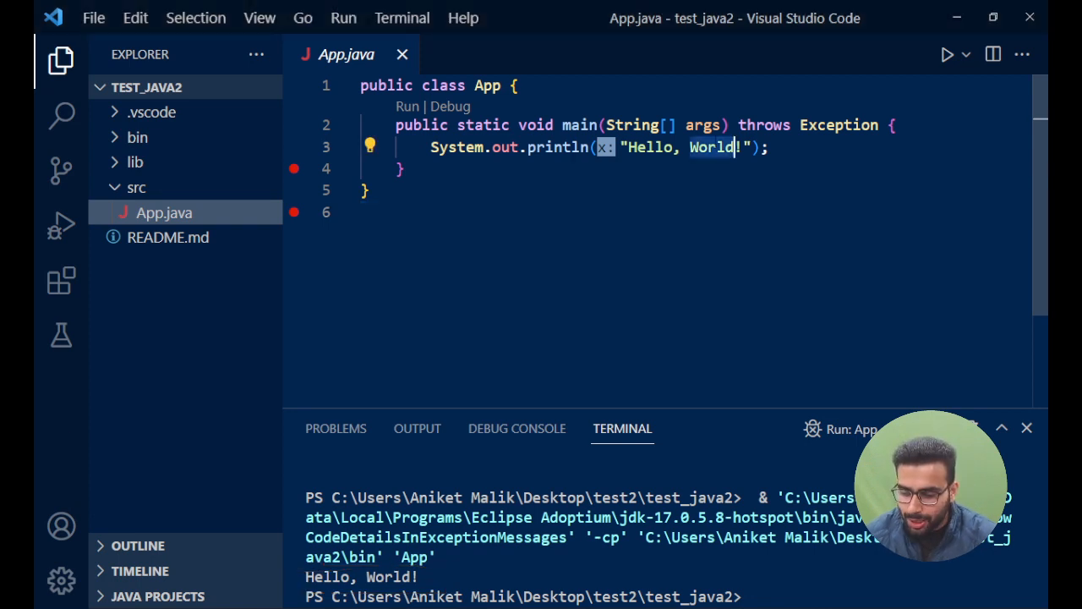
pyautogui.write('Aniket')
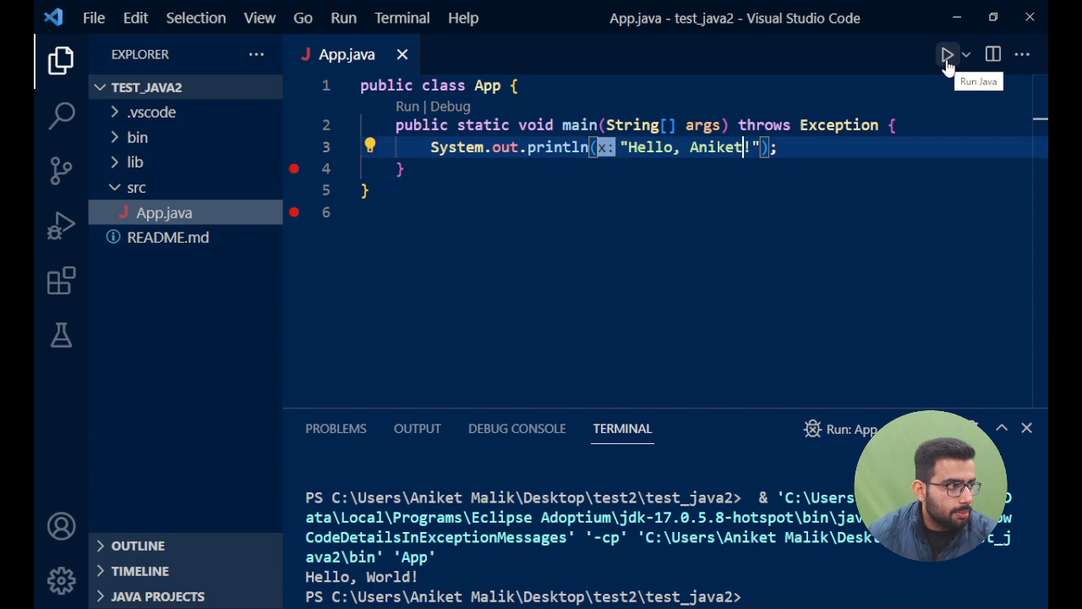
pyautogui.click(947, 55)
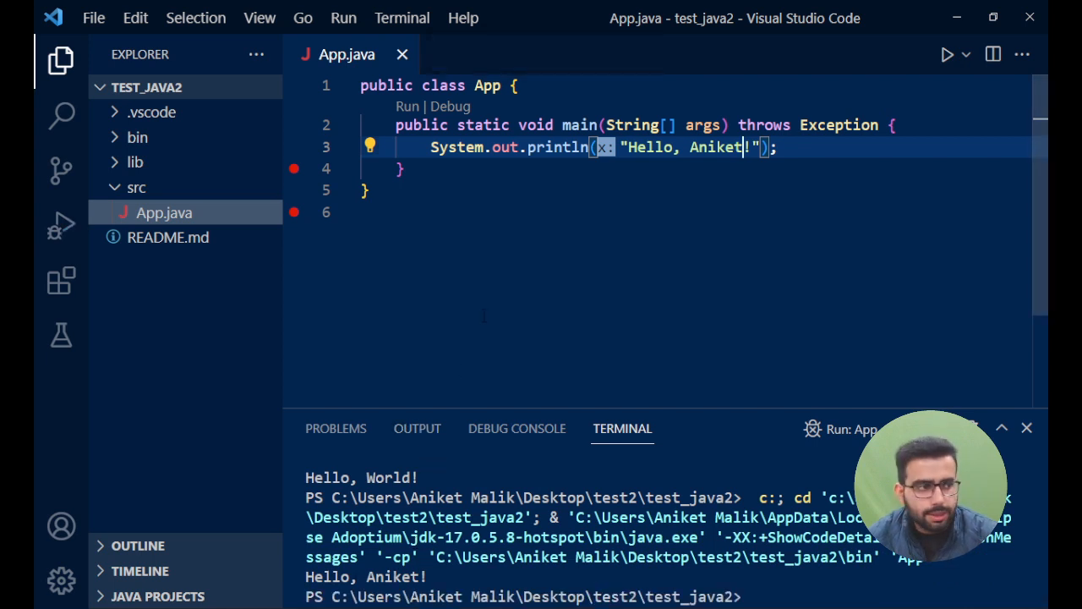
pyautogui.moveTo(485, 311)
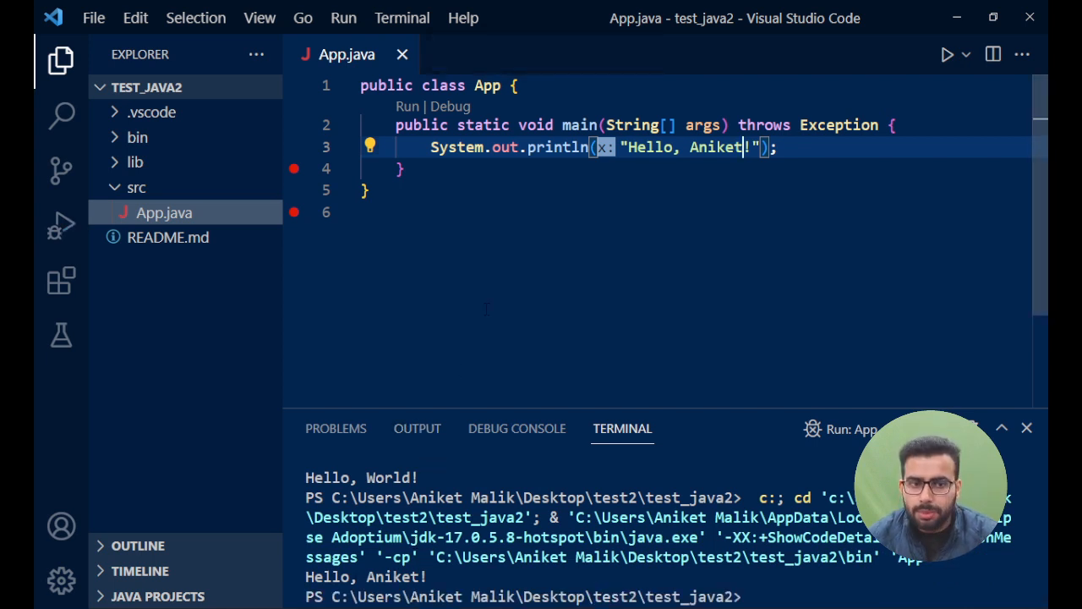